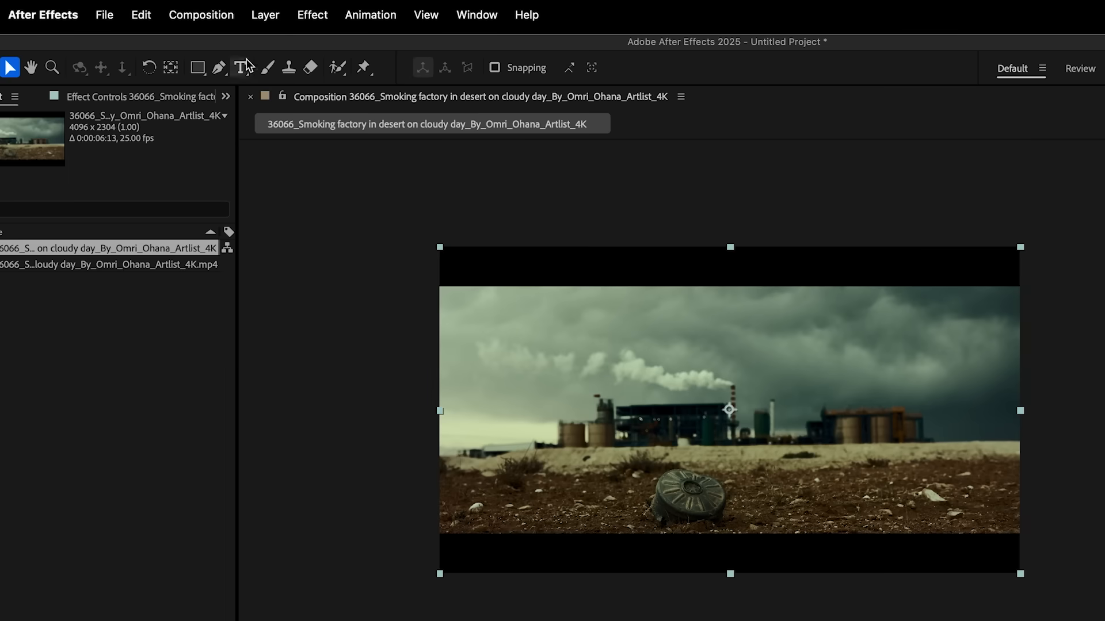
Step: Set the composition height to 1723 px in Composition Settings for a 4096×1723 frame
click(201, 15)
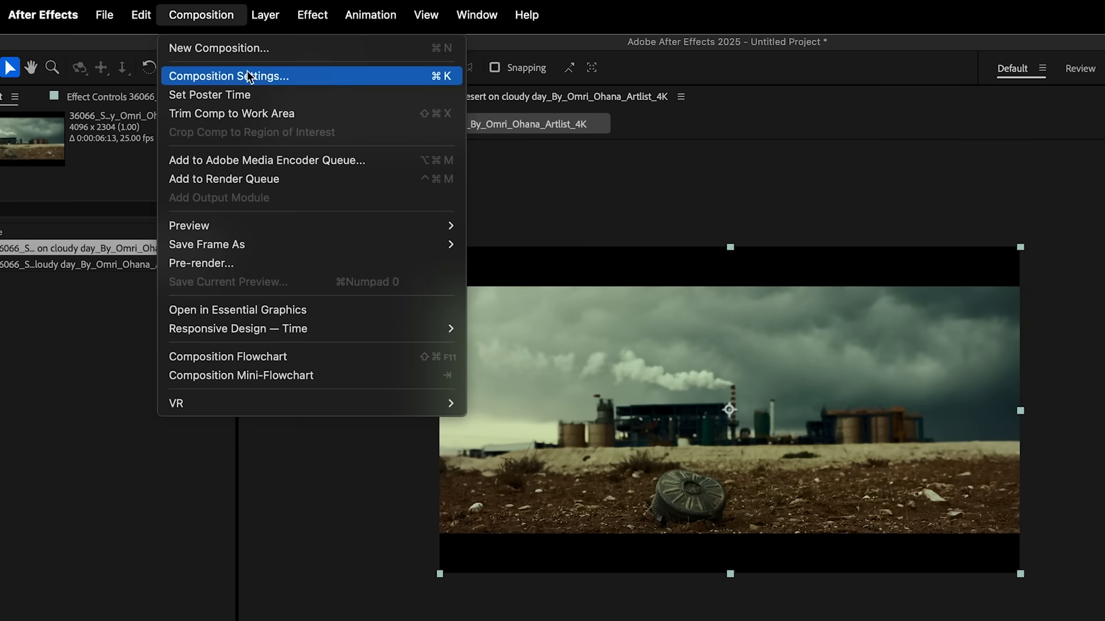
click(226, 76)
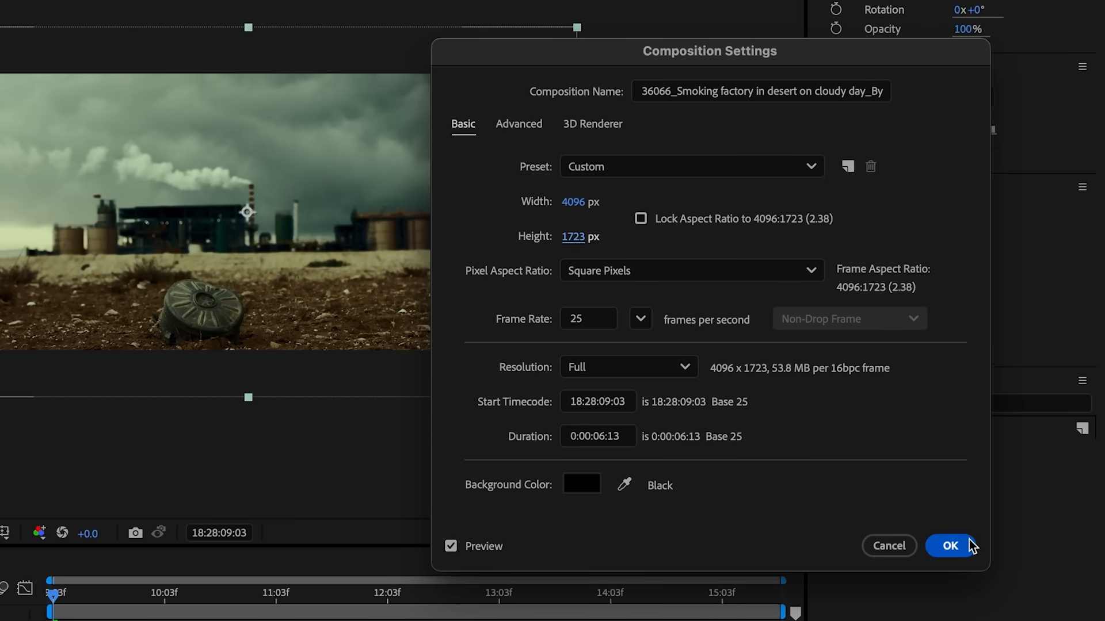
click(949, 546)
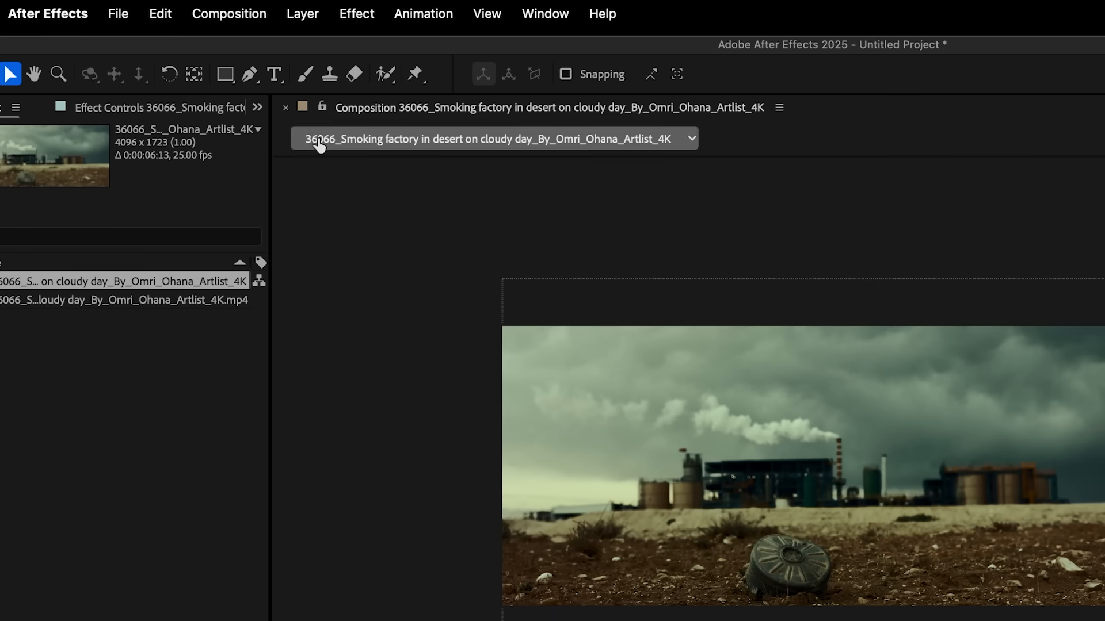
Step: Queue the composition for rendering with the output format set to Photoshop Sequence
click(229, 14)
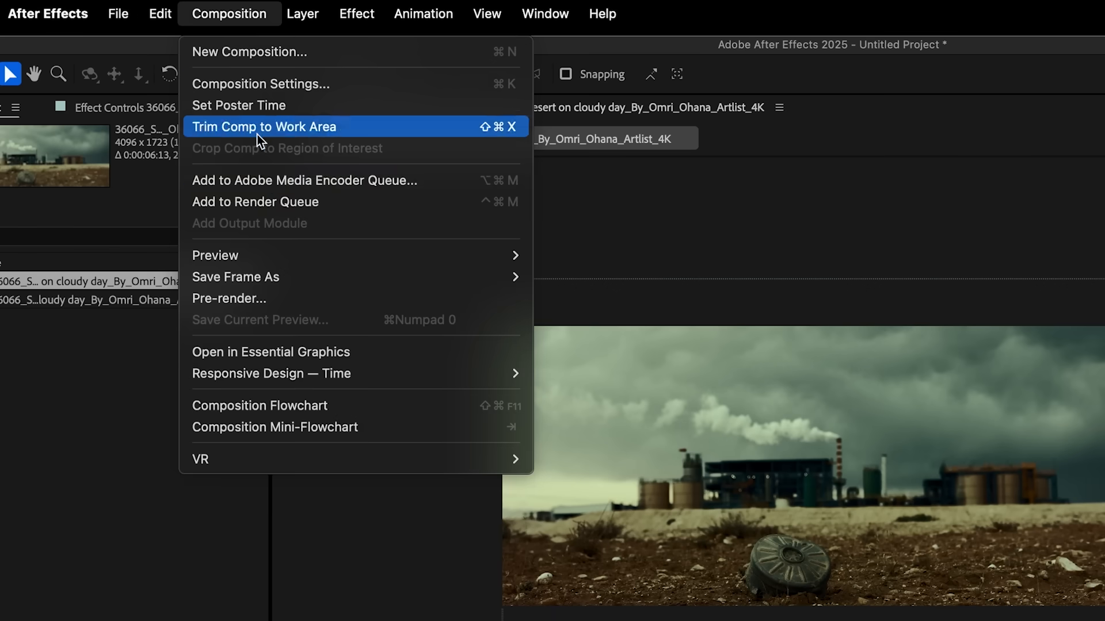
click(255, 202)
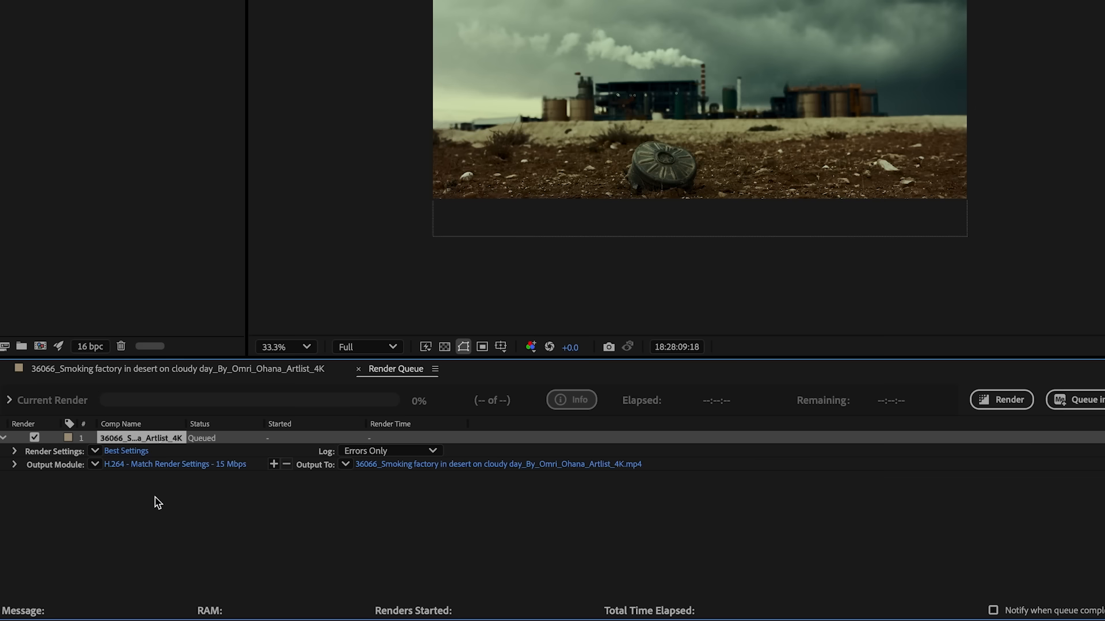
click(175, 464)
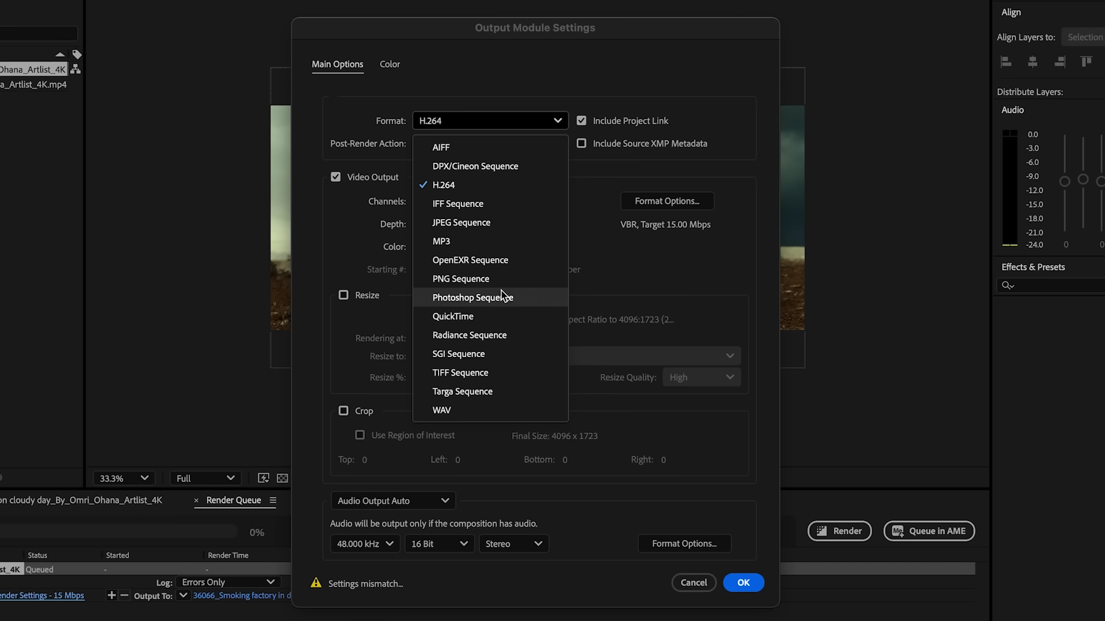
click(472, 297)
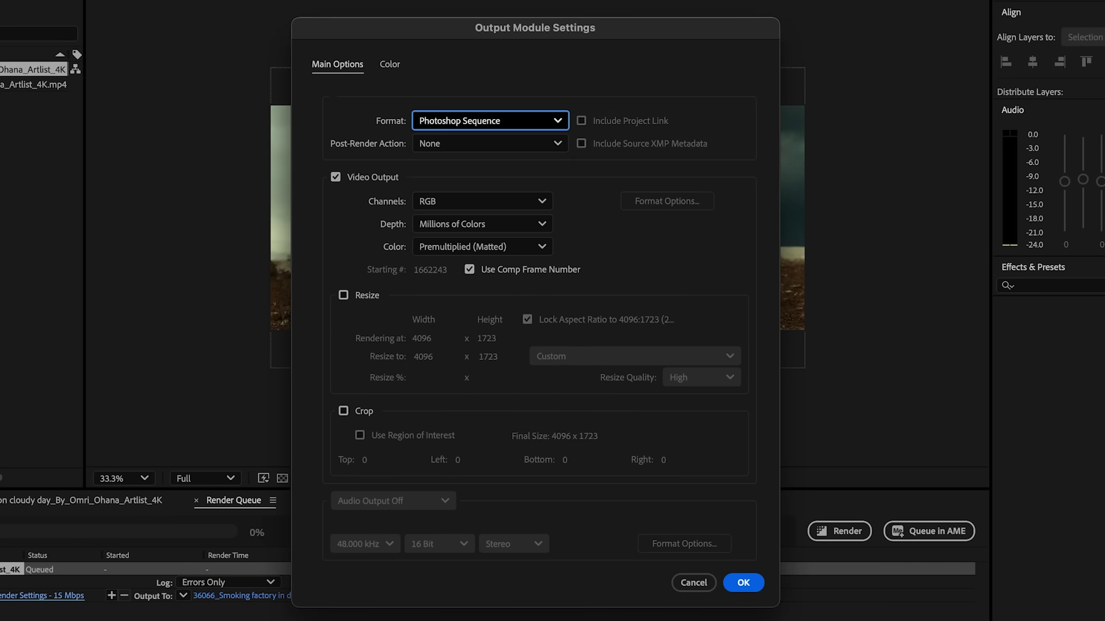
click(742, 583)
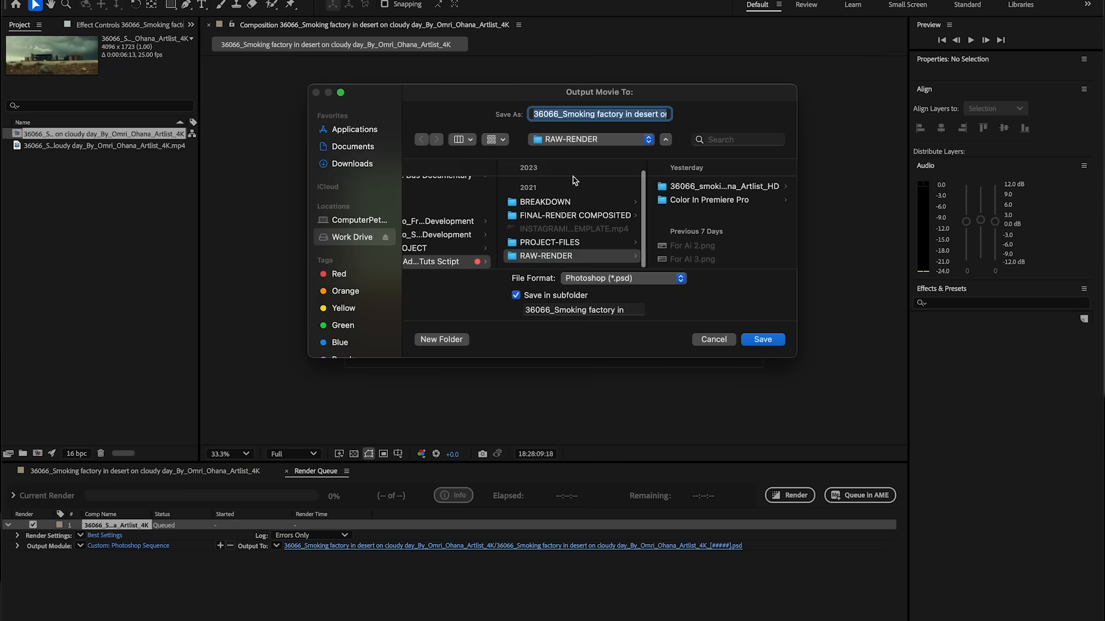
Step: Render it as 'Factor Before AI' into the Factor P folder
click(762, 339)
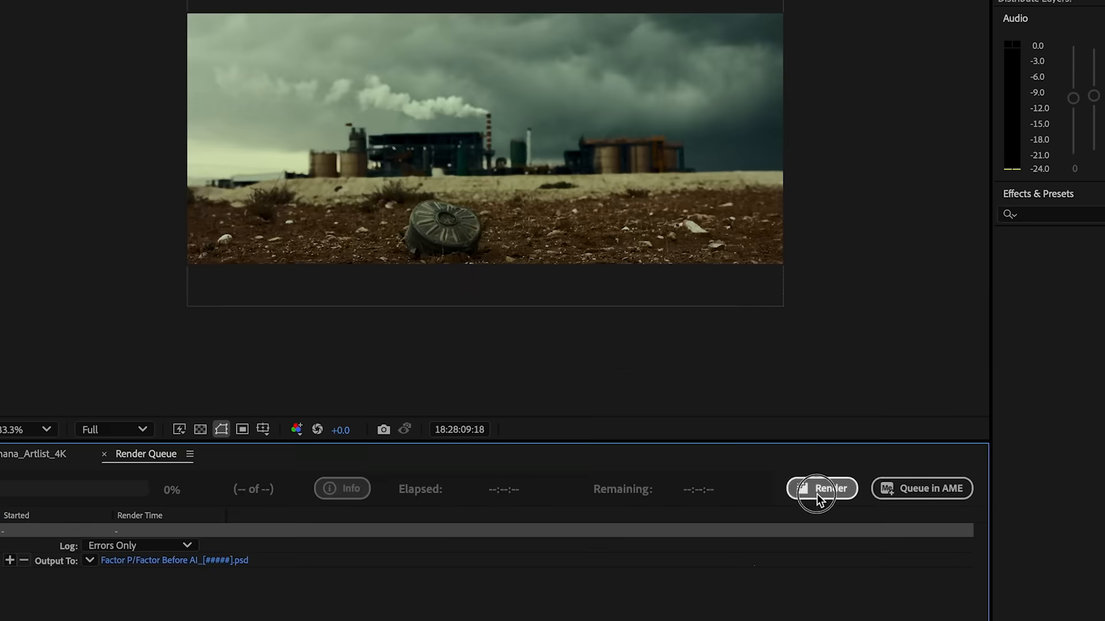
click(821, 489)
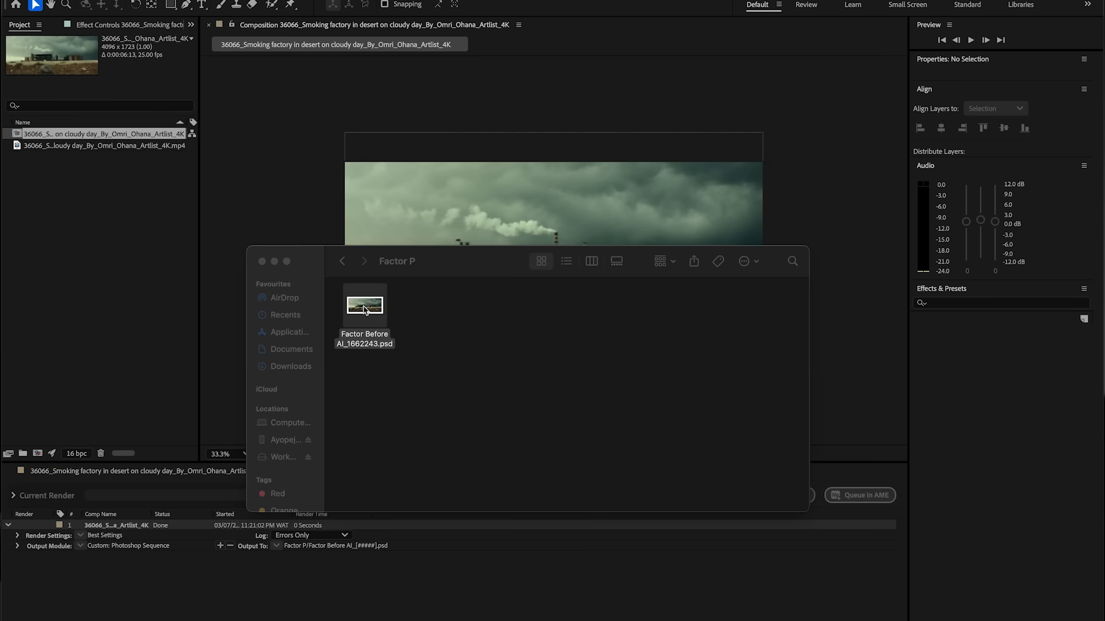
Step: Open Factor Before AI_1662243.psd from the Factor P folder into Photoshop
double_click(364, 305)
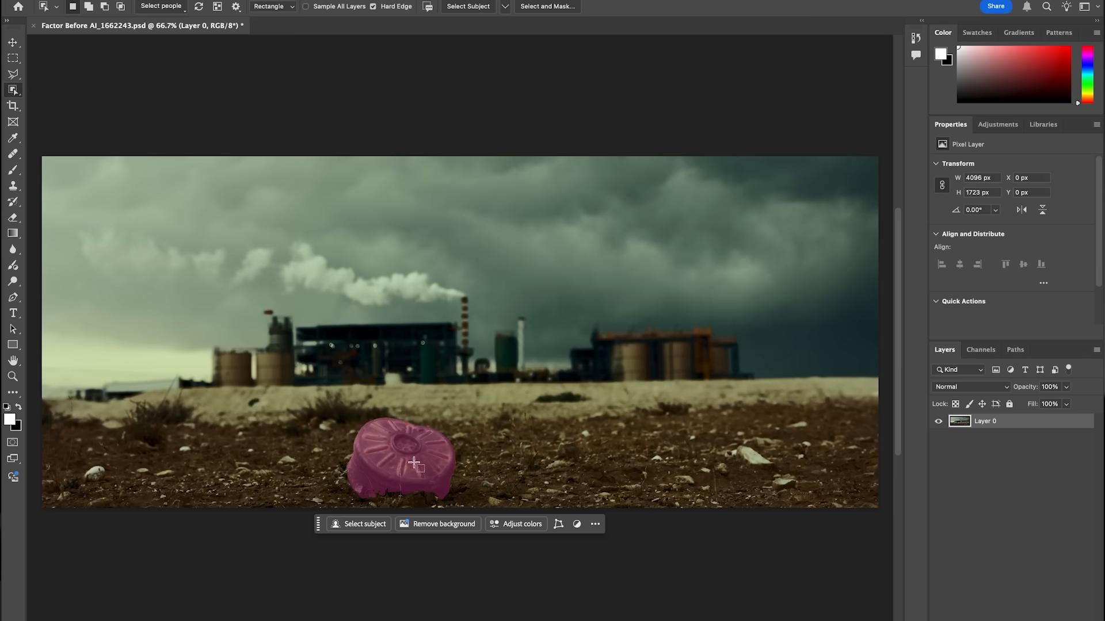
Step: Generative-fill the selected metal object with no prompt and browse the variations to 2/3
click(364, 524)
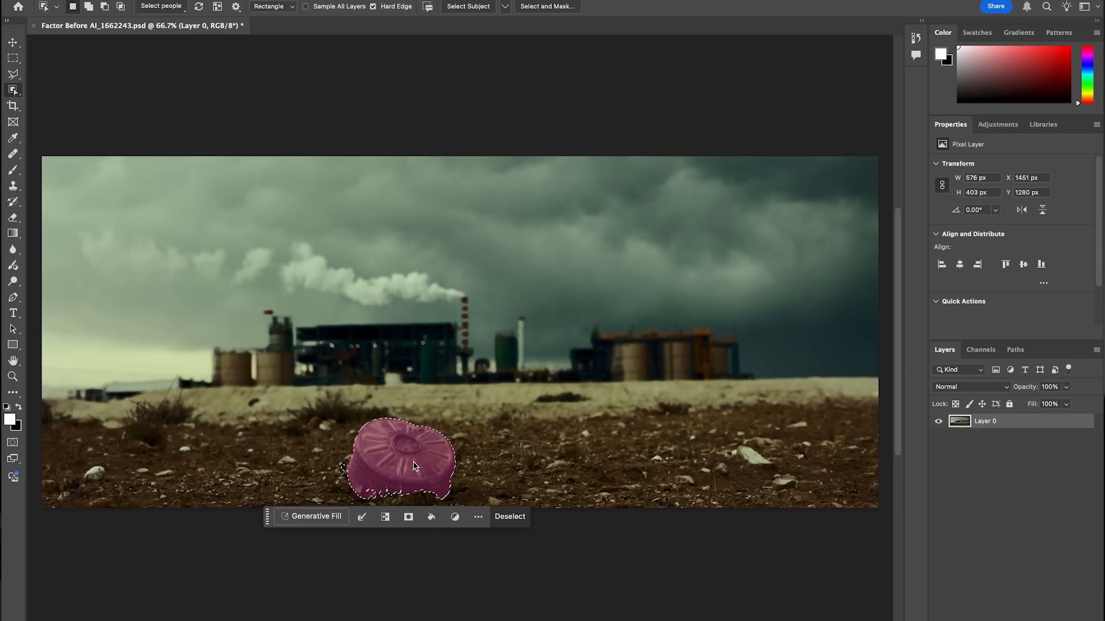
click(313, 517)
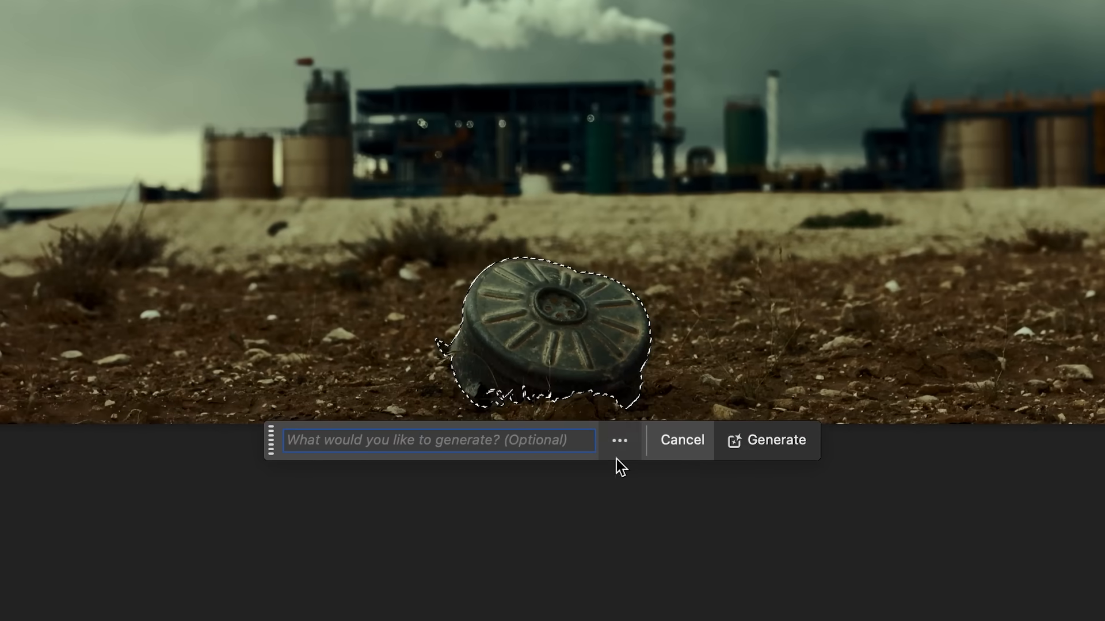
click(766, 440)
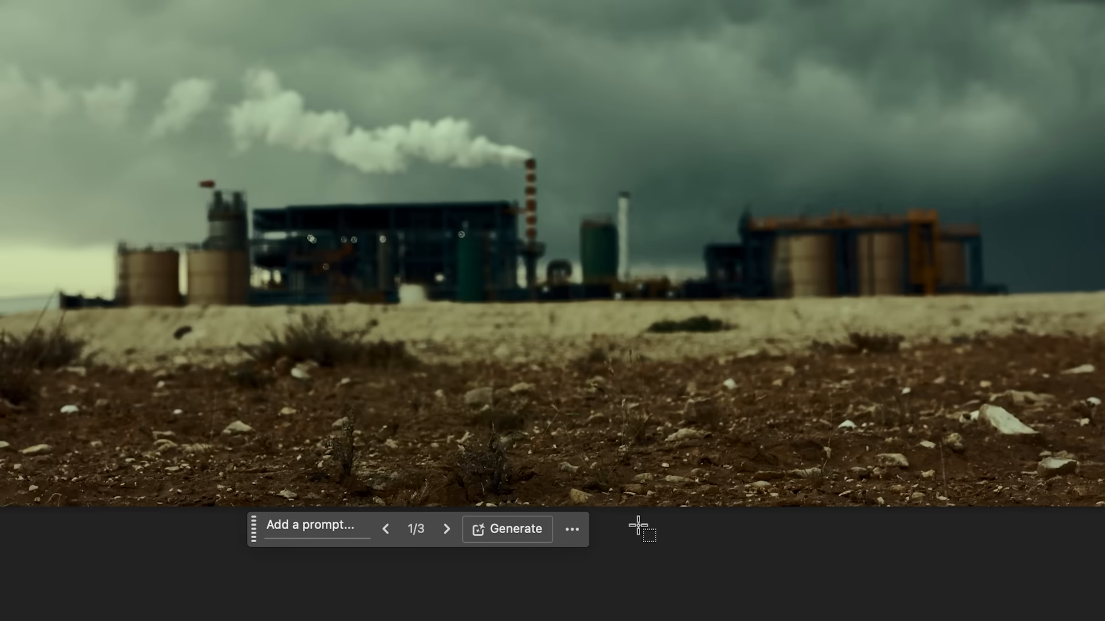
mouse_move(433, 548)
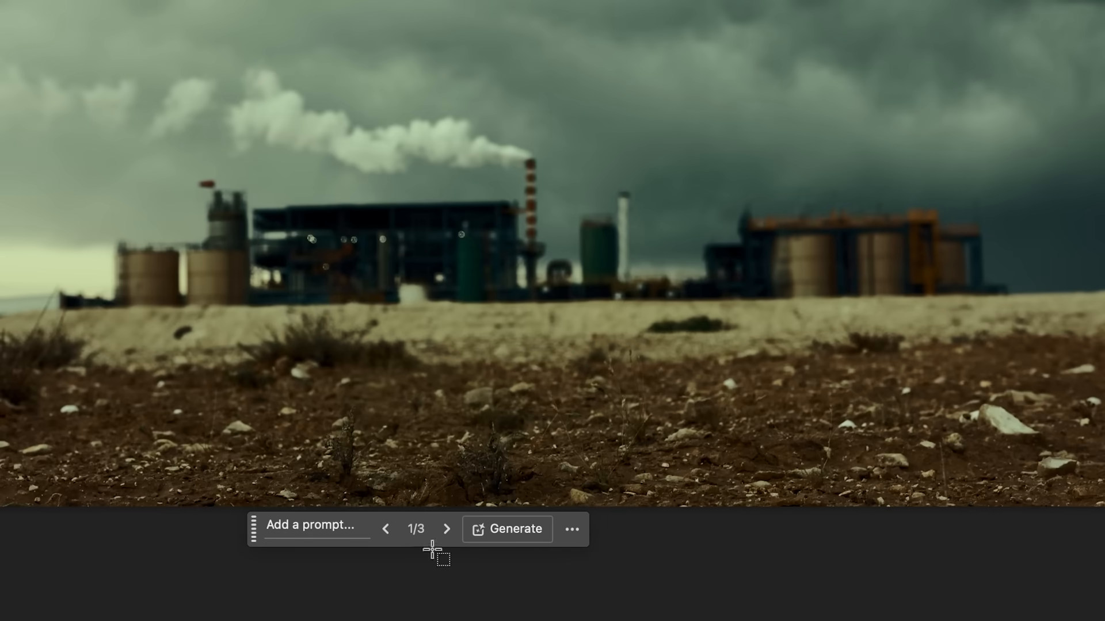
click(446, 529)
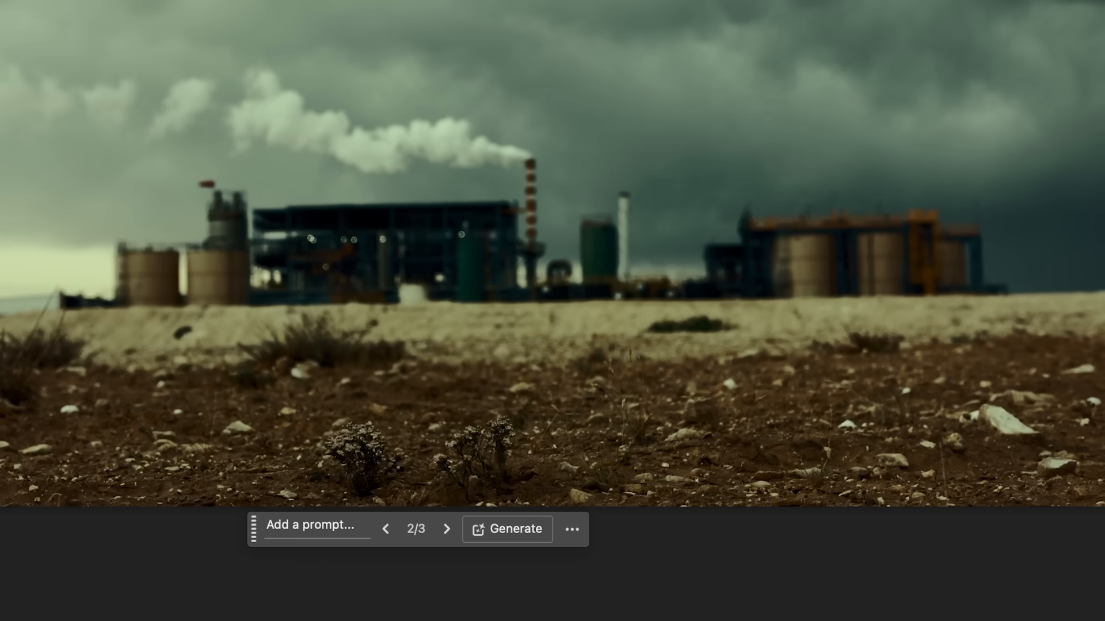
click(506, 528)
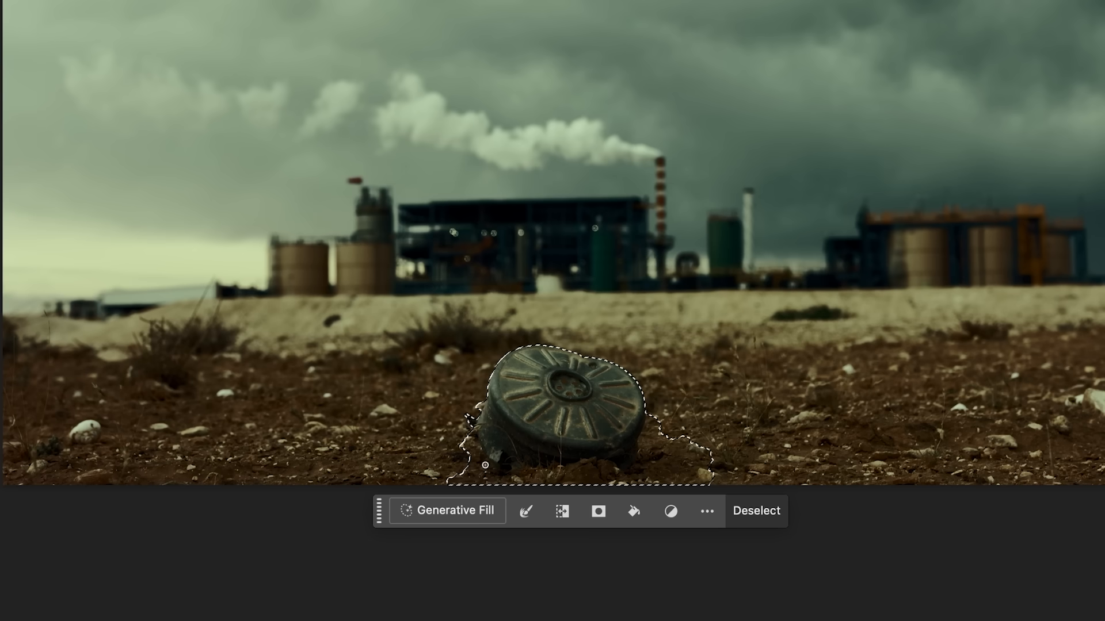
Step: Replace the round metal object with generated bare stony ground using a promptless fill
click(138, 23)
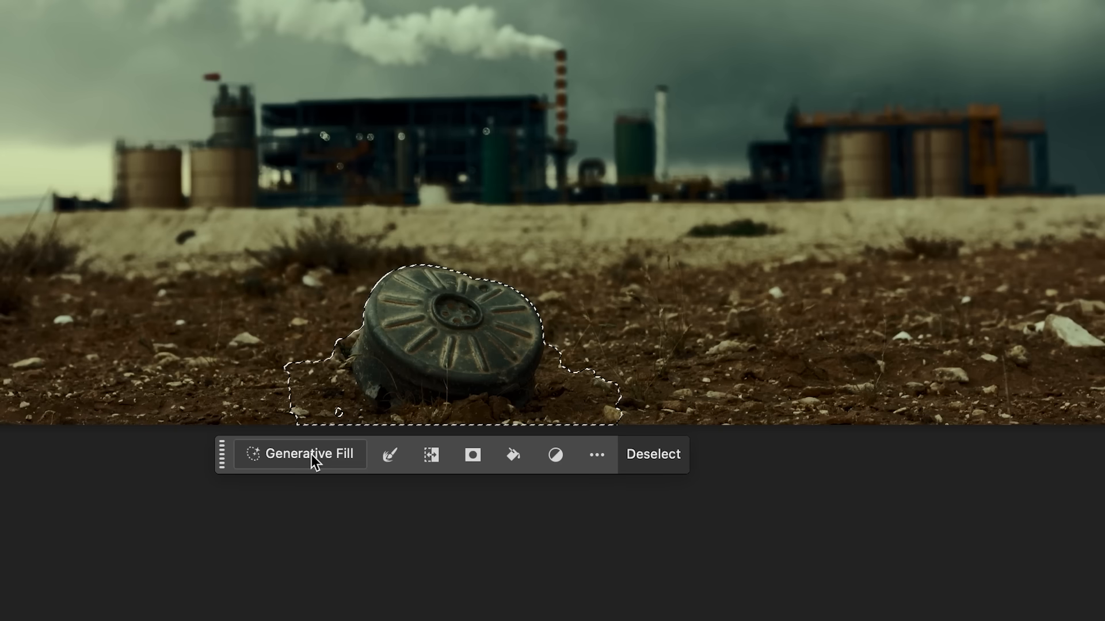
click(299, 454)
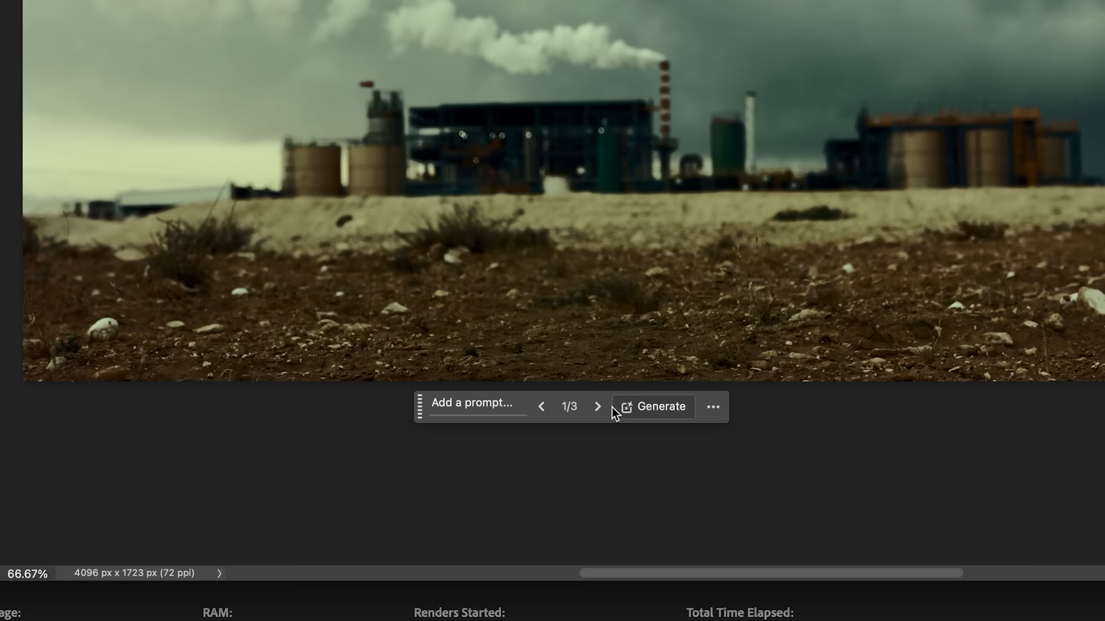
click(597, 406)
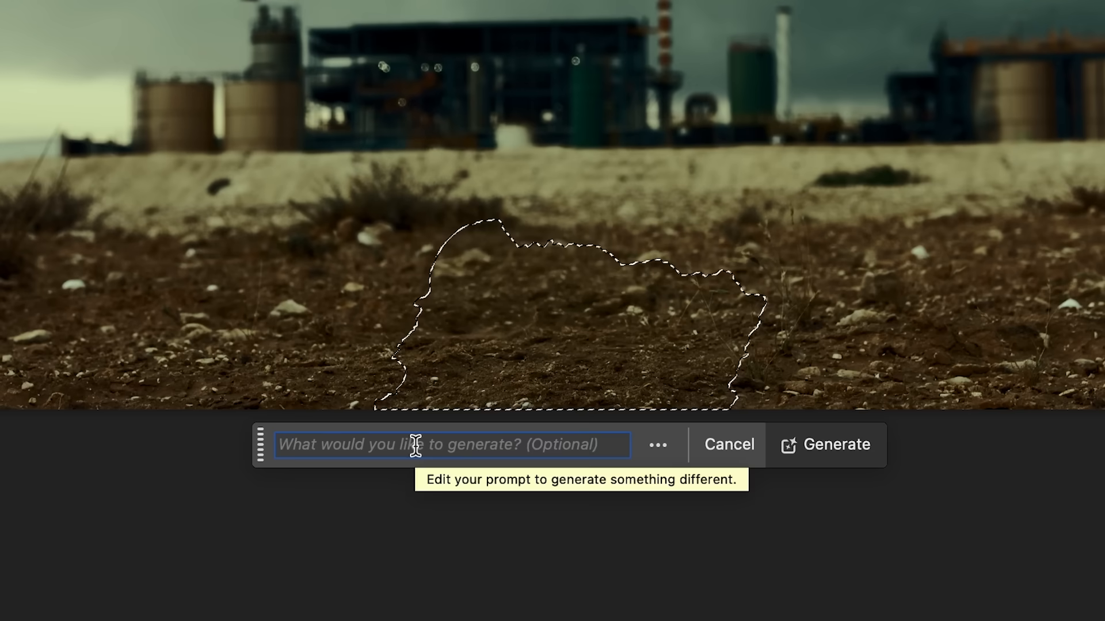
Step: Generate a dusty retro military device with a glowing red light and pick a variation
click(825, 445)
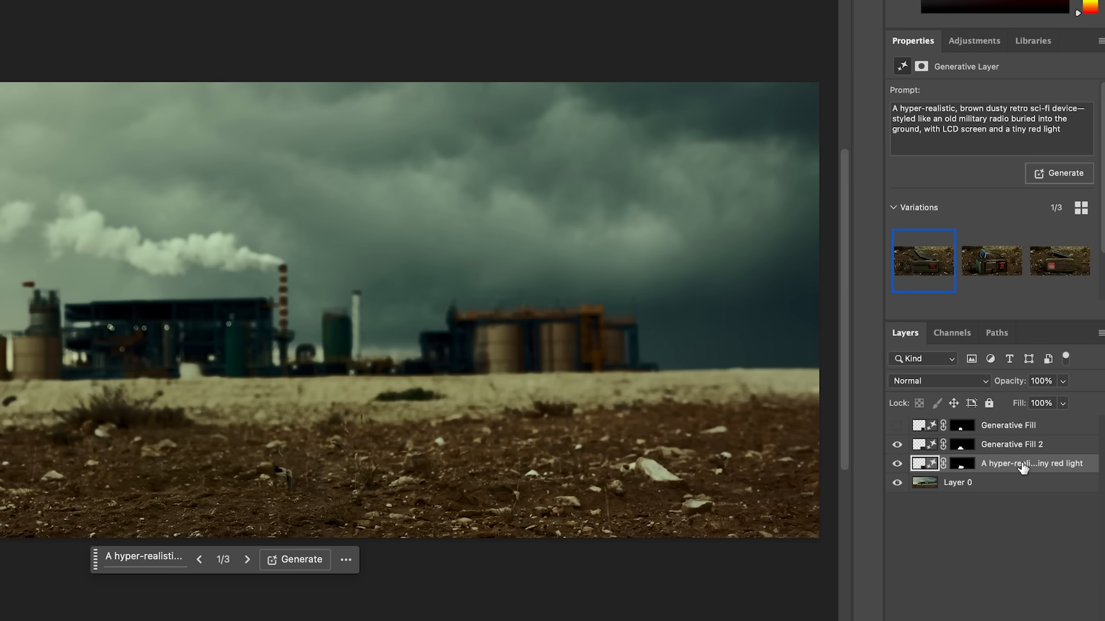
mouse_move(1028, 463)
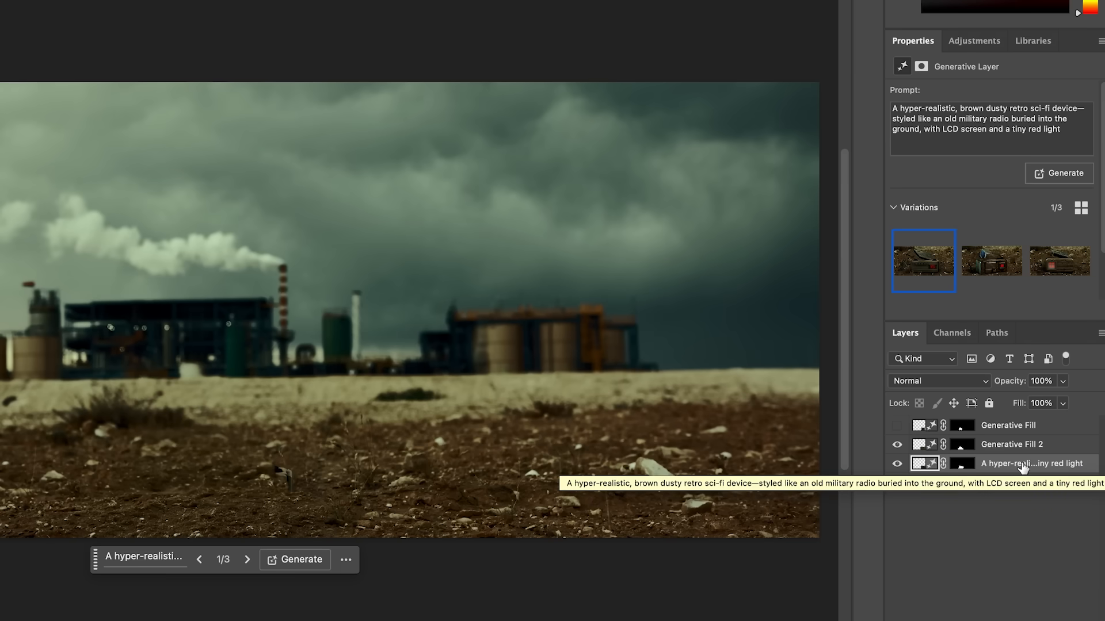
click(247, 559)
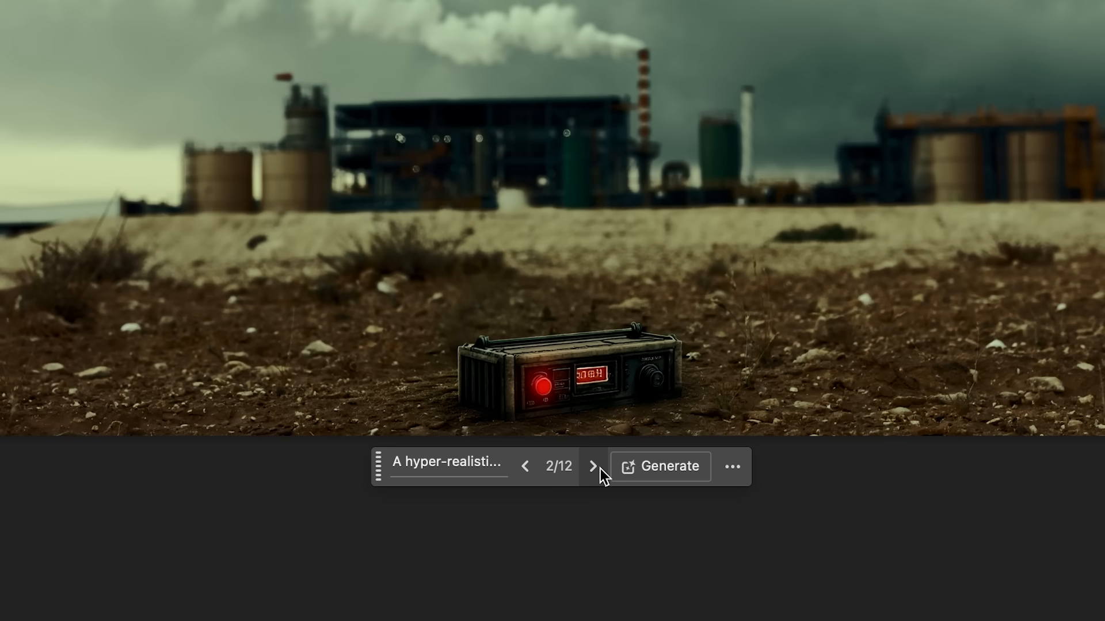
click(593, 466)
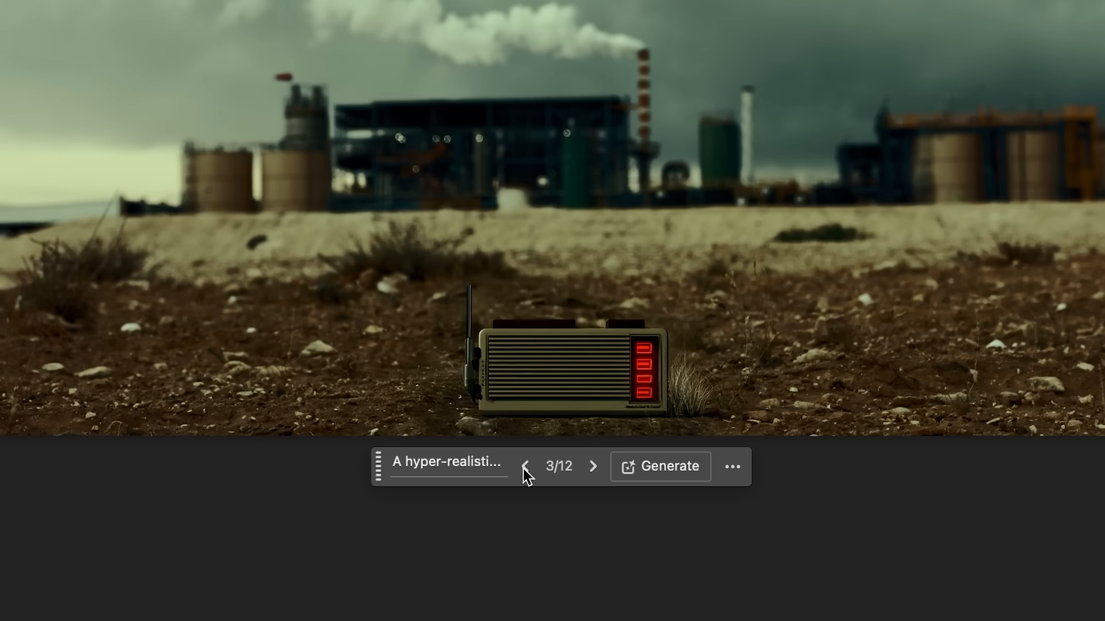
click(526, 467)
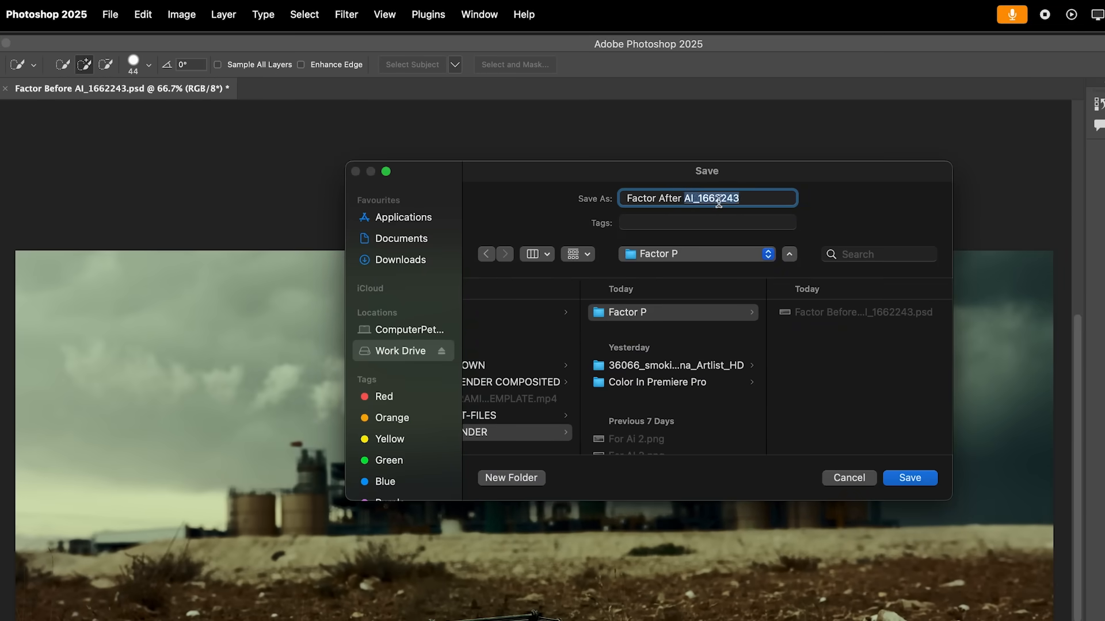
Step: Save the result as 'Factor After AI_.png' in the Factor P folder
click(909, 478)
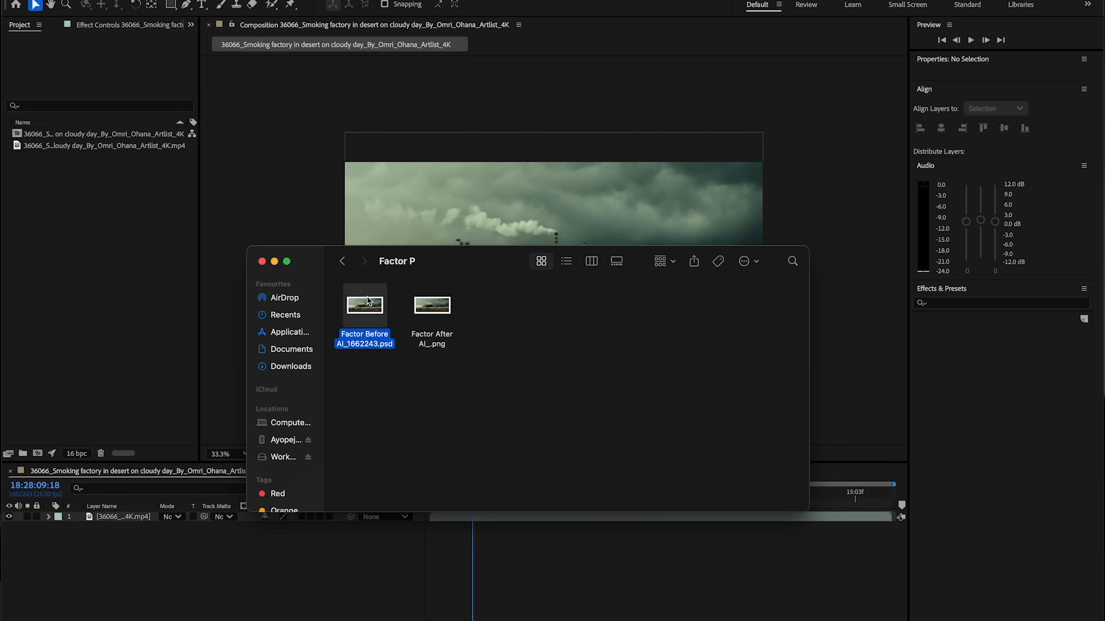
Step: Bring Factor After AI_.png into the composition as the top layer above the footage
double_click(432, 304)
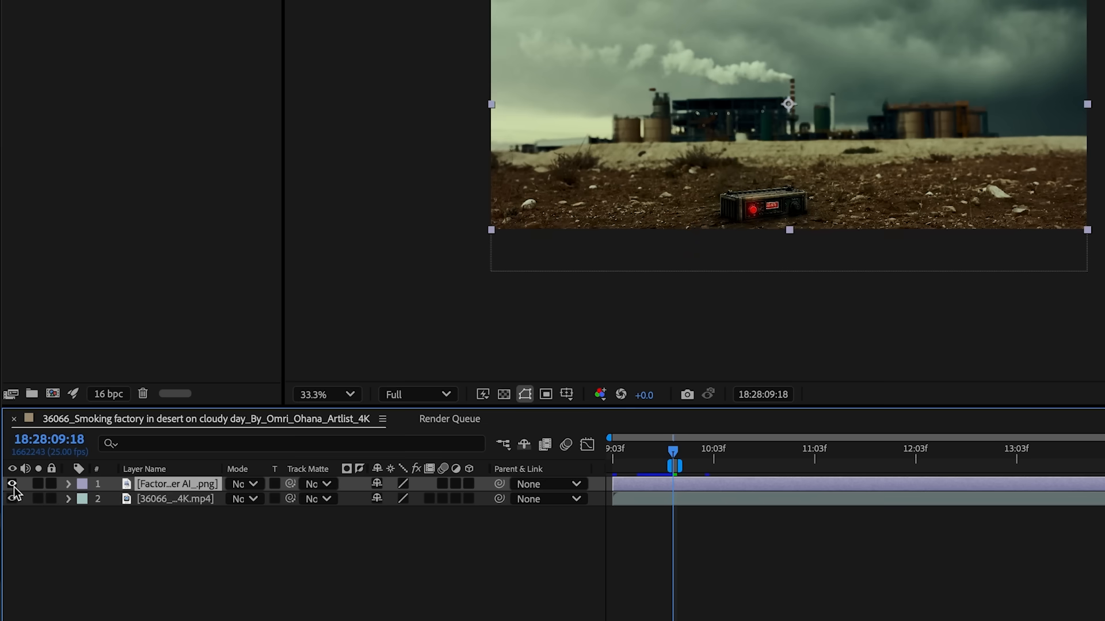
Step: Mask the PNG layer around the device and reveal its mask properties
click(264, 14)
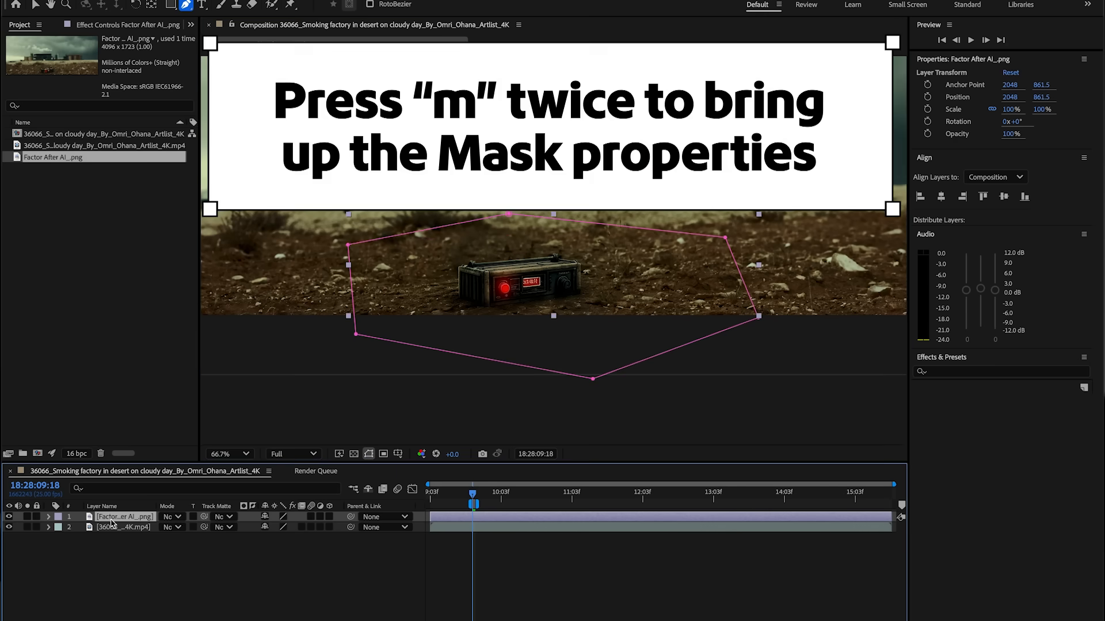
key(m)
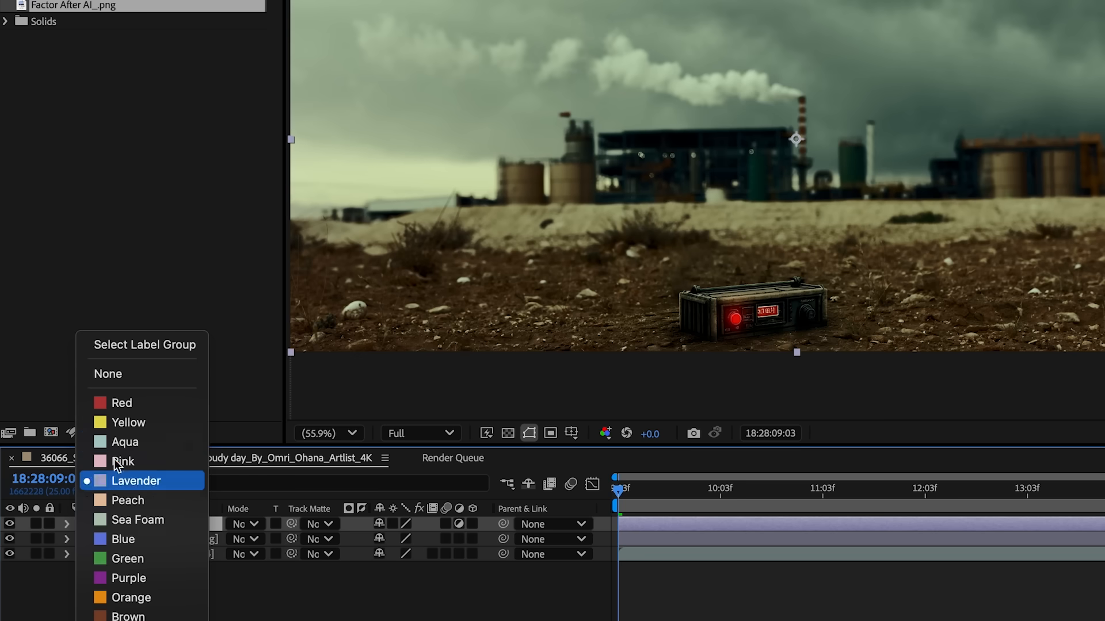
Step: Label the adjustment layer yellow, apply Transform and keyframe its position and scale zoom
click(129, 421)
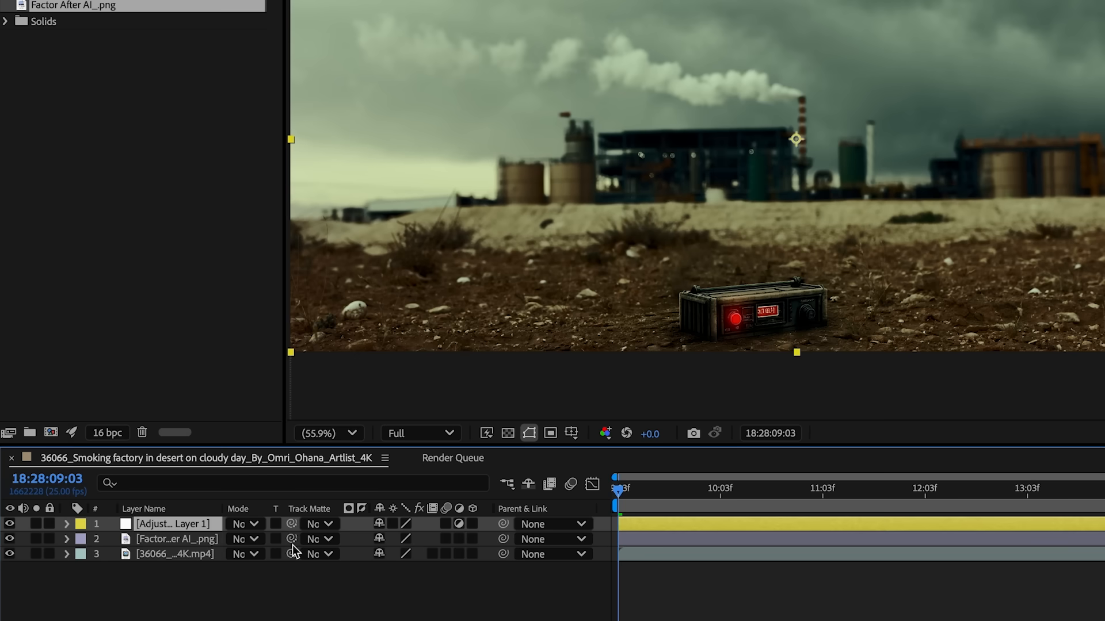
text(tran)
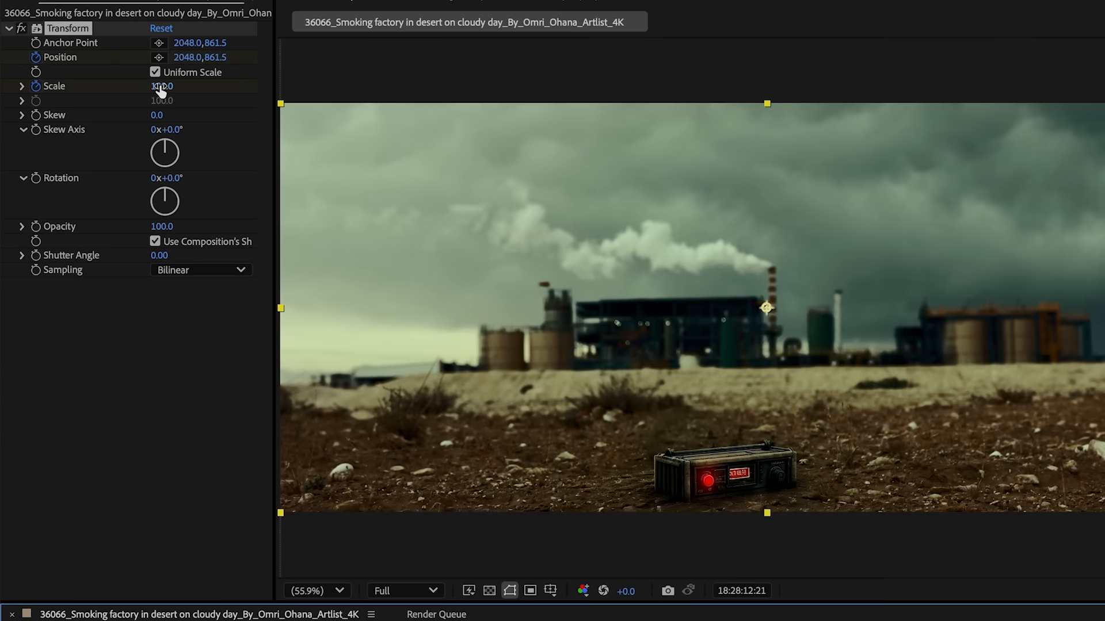
drag(160, 85, 181, 57)
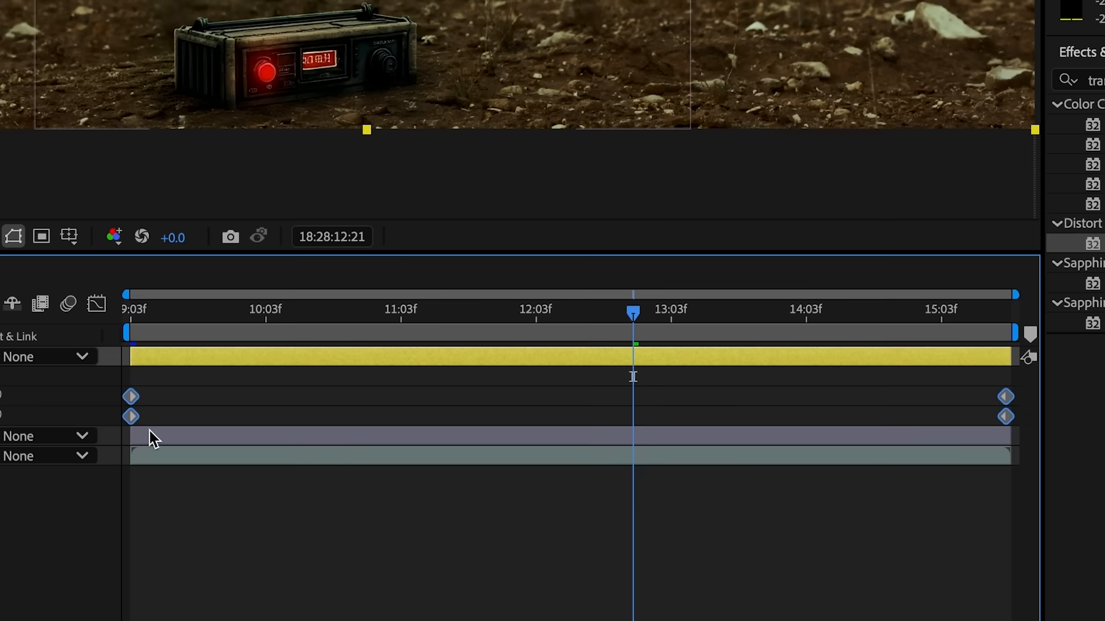
key(f9)
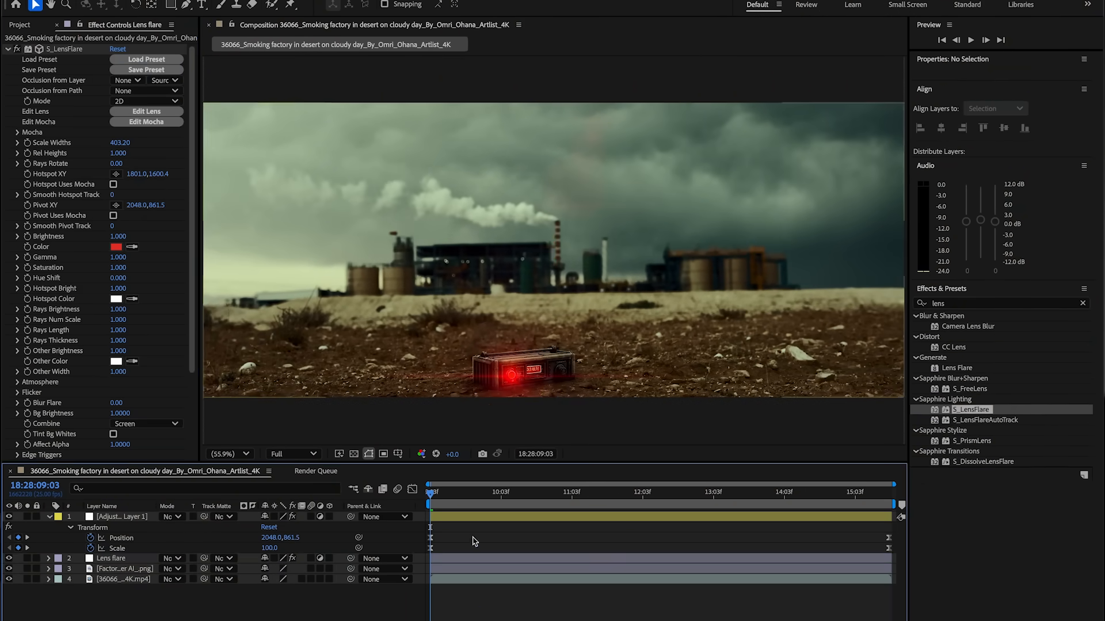
Step: Add a red Sapphire S_LensFlare layer with its hotspot on the device's red light
click(113, 558)
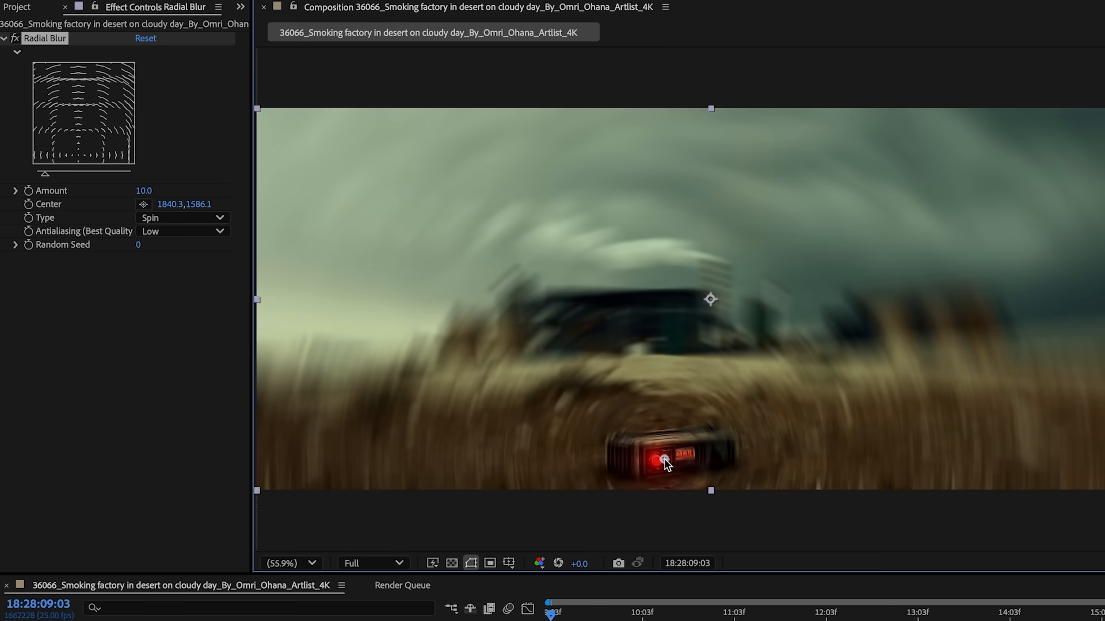
Step: Lower the Radial Blur Amount, retyping it starting with 2, with Spin centred on the device
double_click(143, 190)
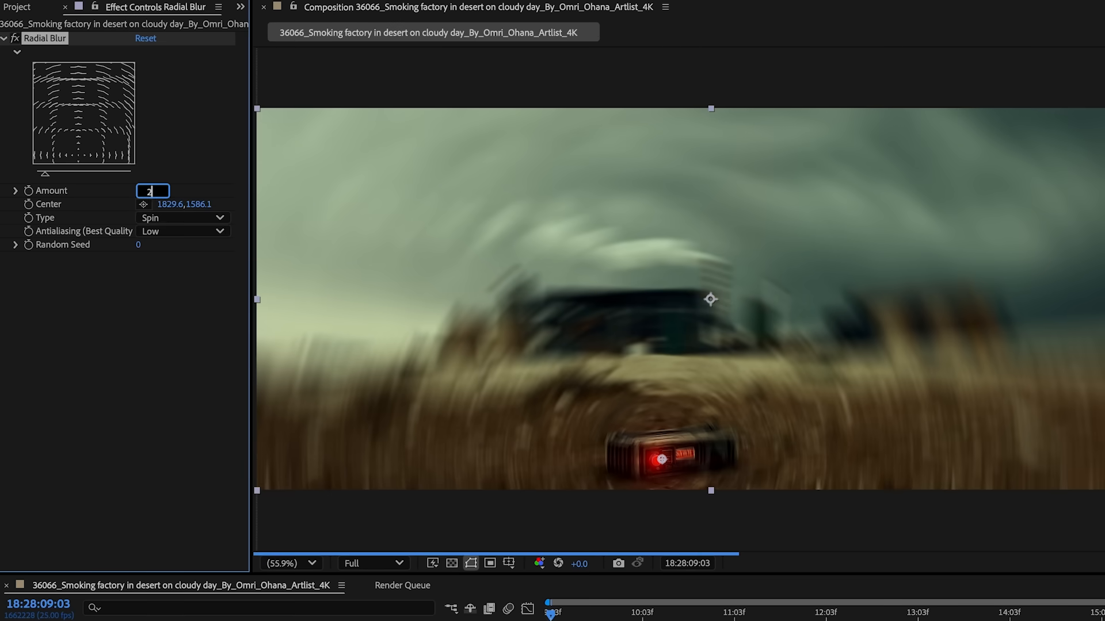